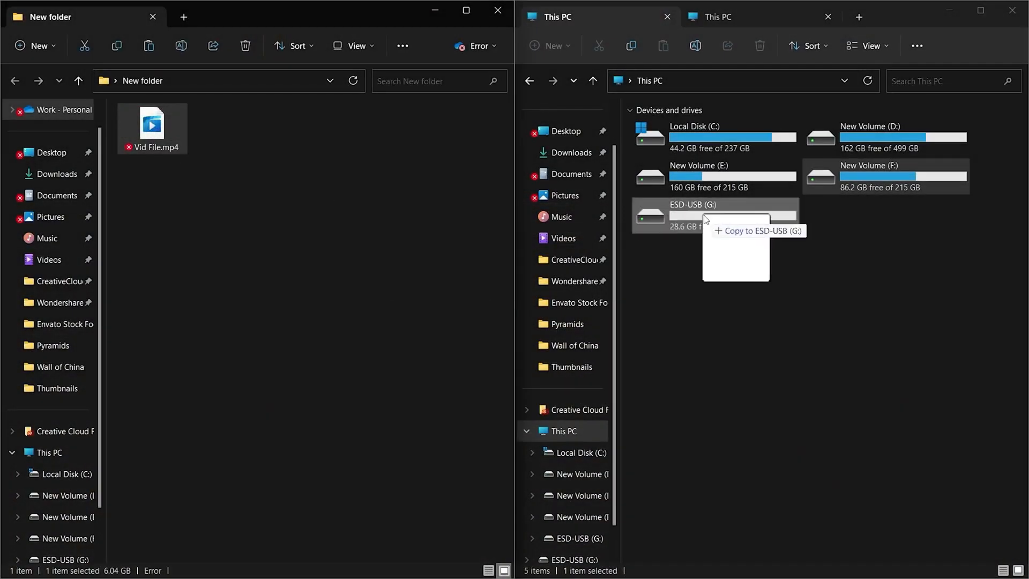
- Drag the 6.04 GB Vid File.mp4 onto ESD-USB (G:) to attempt the copy
{"action": "left_click", "coordinate": [732, 216]}
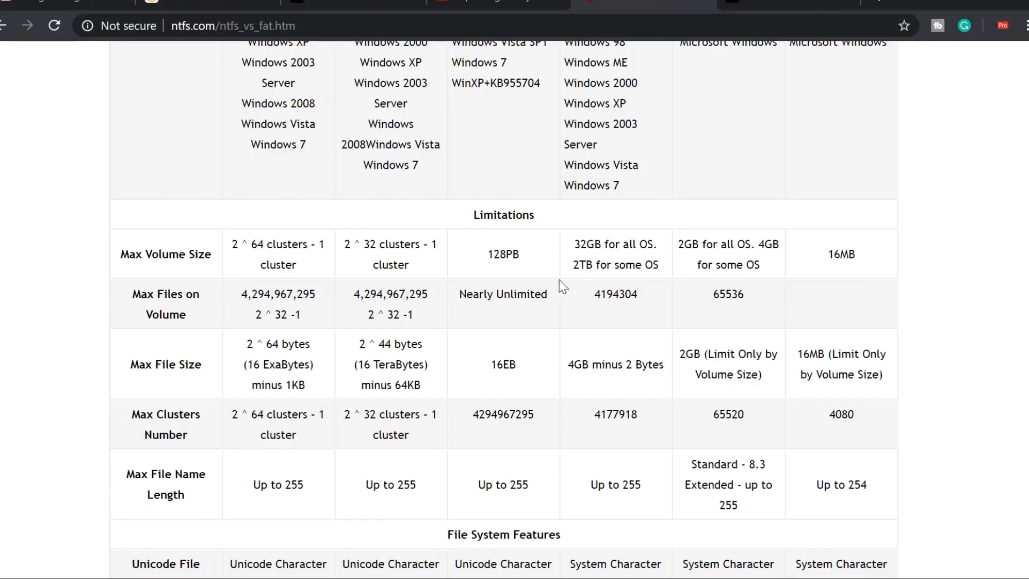
{"action": "mouse_move", "coordinate": [675, 320]}
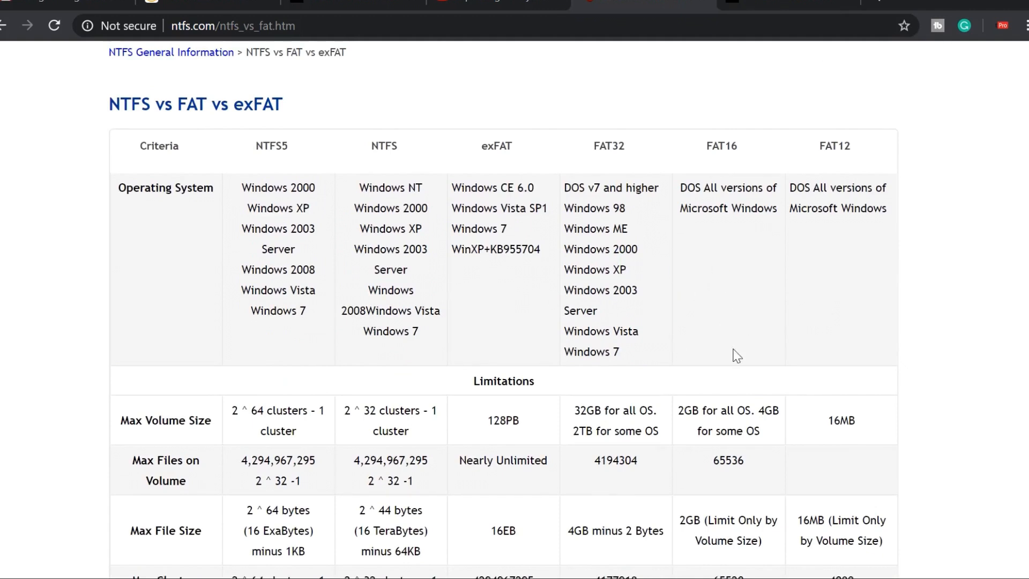
- Highlight the FAT12 heading and scroll the NTFS vs FAT comparison table before leaving Chrome
{"action": "double_click", "coordinate": [128, 104]}
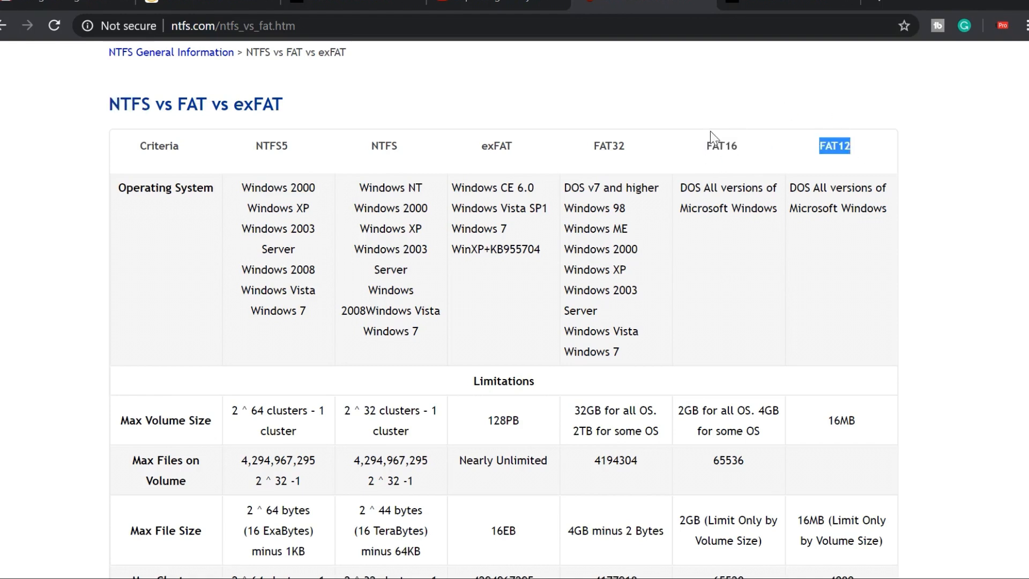
{"action": "mouse_move", "coordinate": [626, 151]}
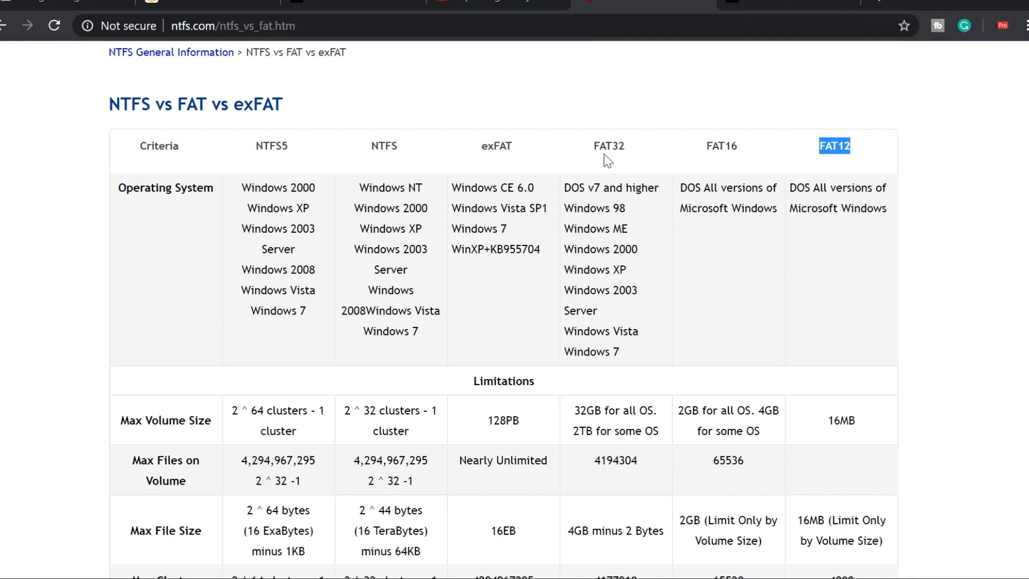
{"action": "mouse_move", "coordinate": [641, 185]}
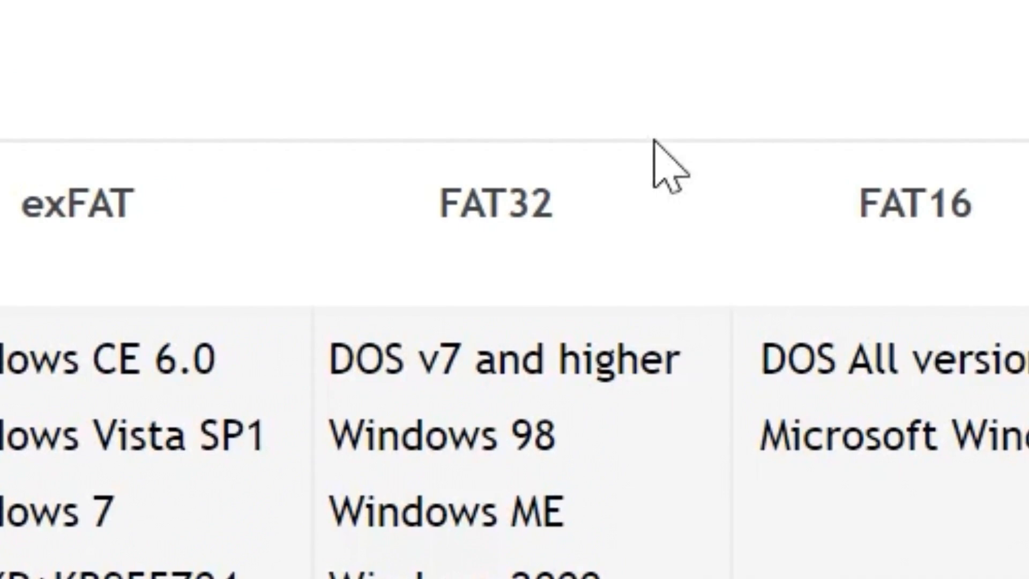
{"action": "scroll", "scroll_direction": "down", "scroll_amount": 3}
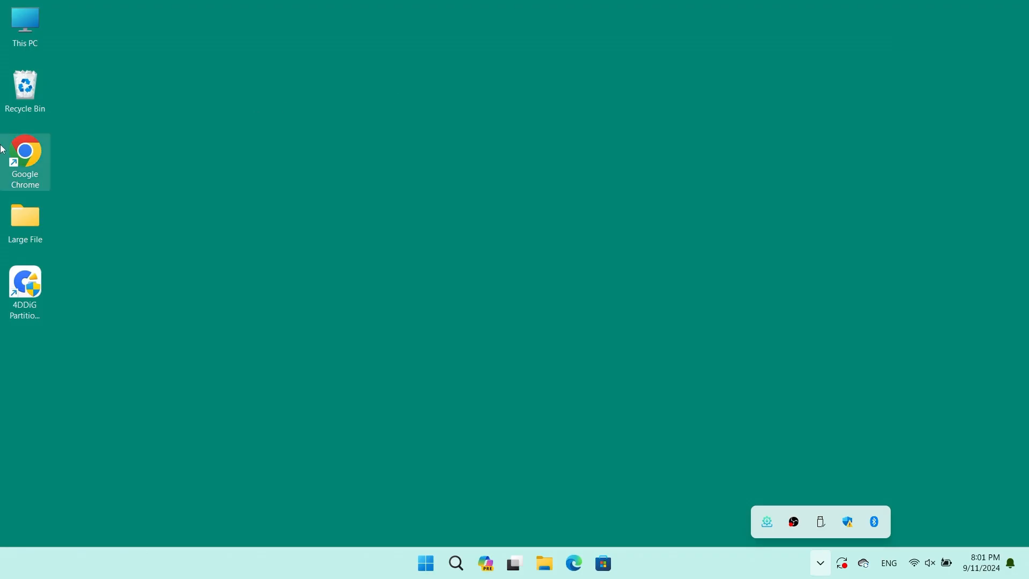
- From This PC, bring up the Format dialog for USB Drive (F:), defaulting to FAT32
{"action": "left_click", "coordinate": [24, 23]}
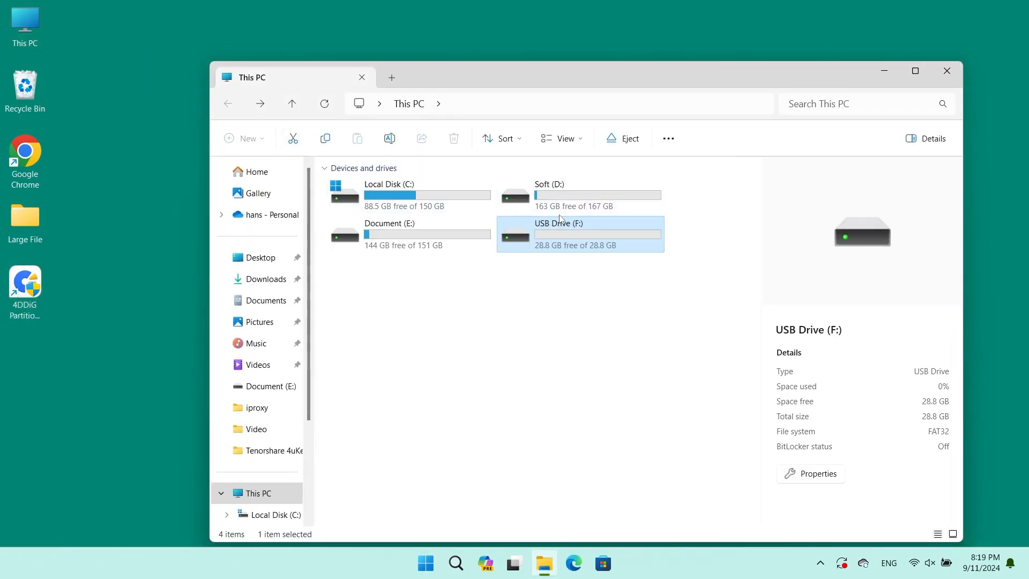
{"action": "right_click", "coordinate": [560, 219]}
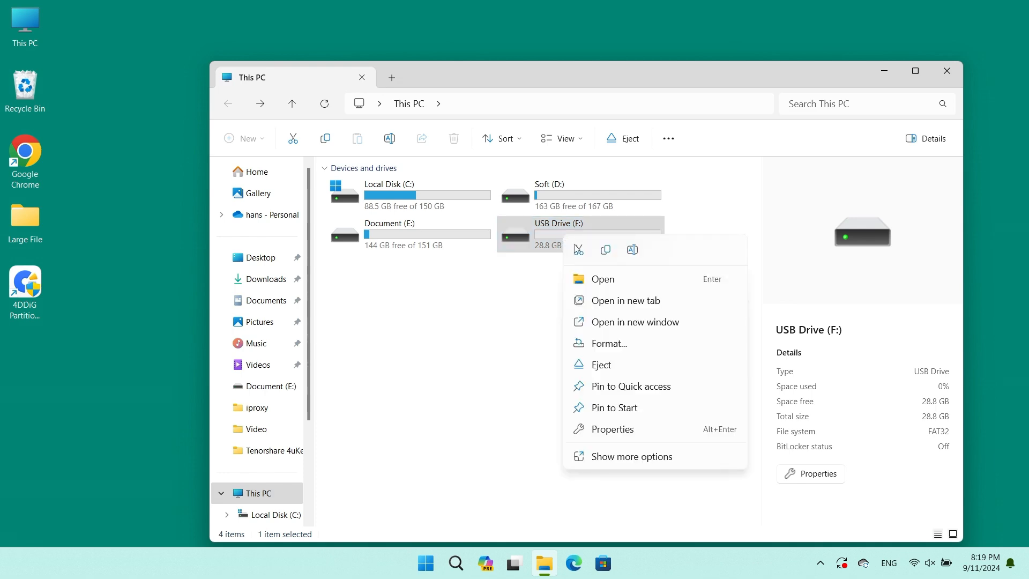
{"action": "left_click", "coordinate": [609, 343]}
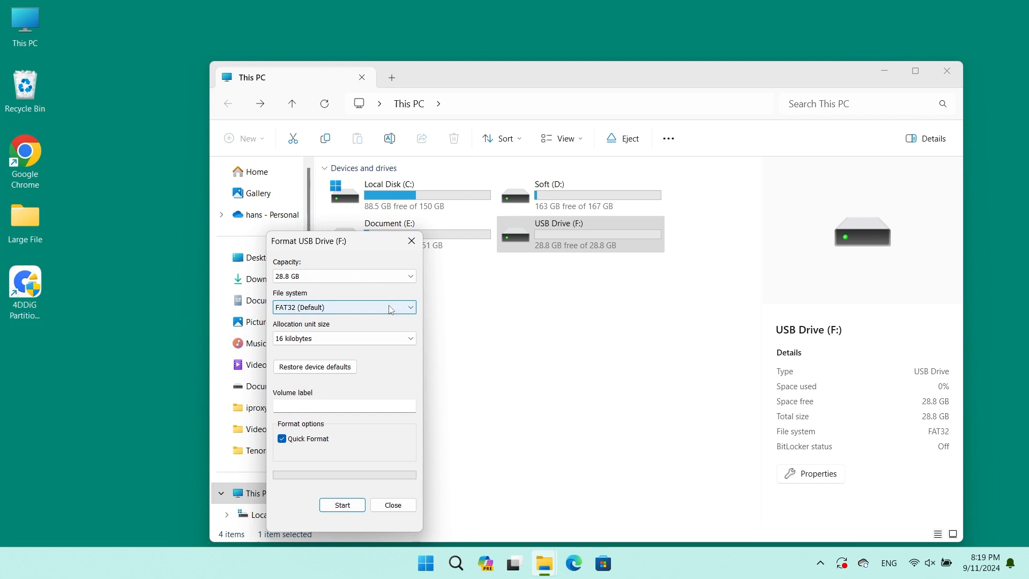
- Format USB Drive (F:) as NTFS, accepting the data-erase warning and the completion message
{"action": "left_click", "coordinate": [343, 308]}
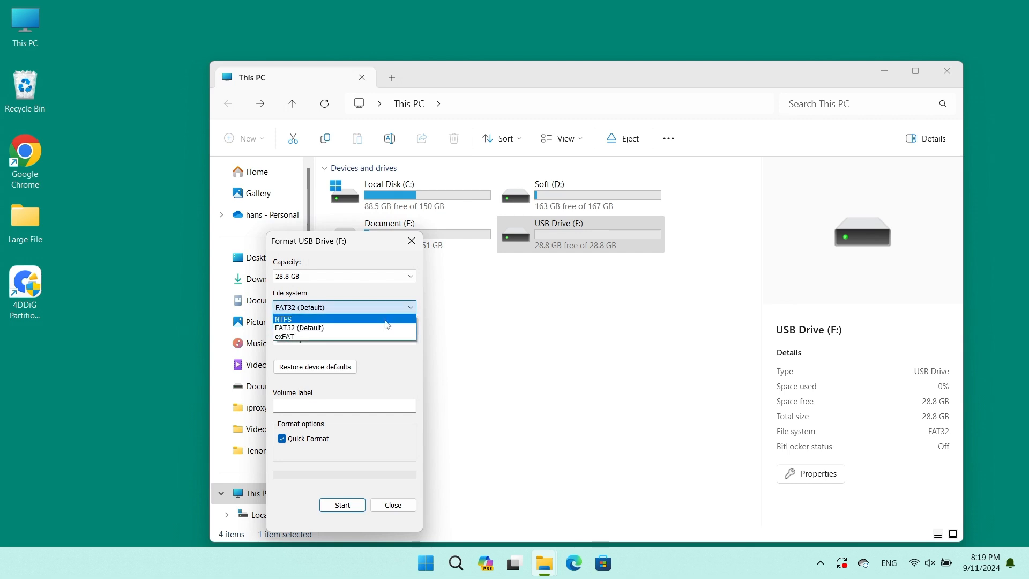
{"action": "left_click", "coordinate": [283, 319]}
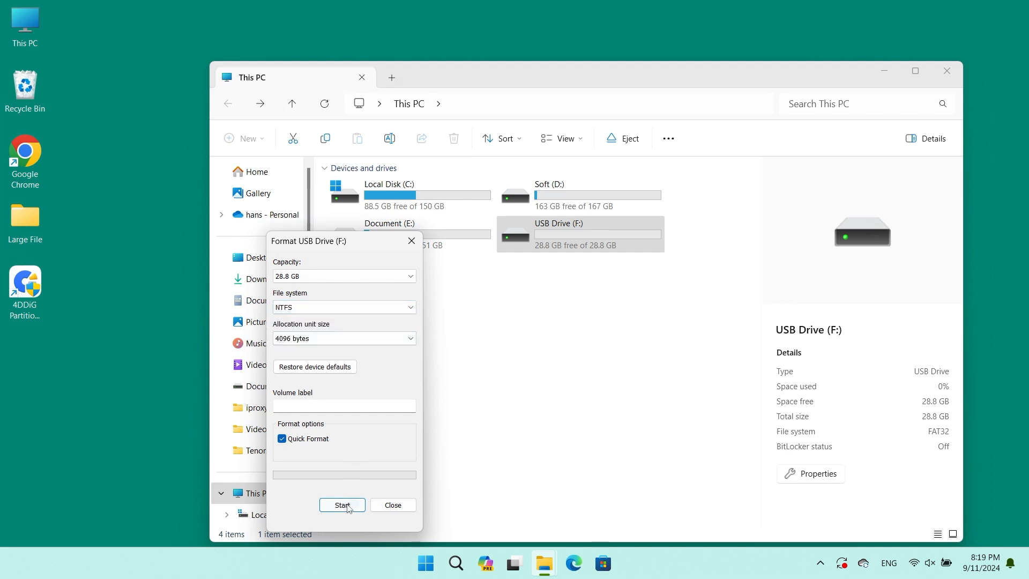
{"action": "left_click", "coordinate": [341, 505]}
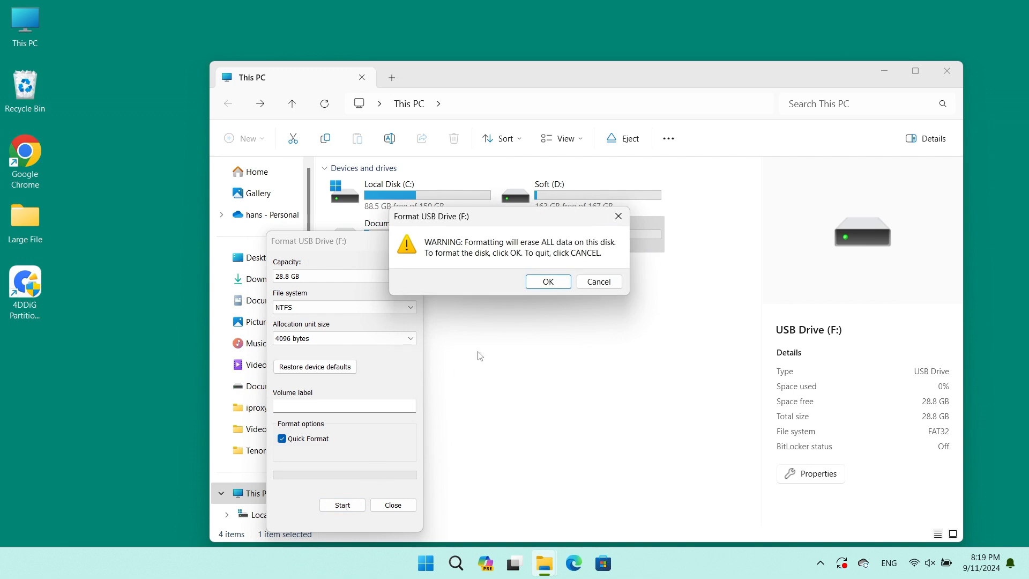
{"action": "left_click", "coordinate": [548, 281]}
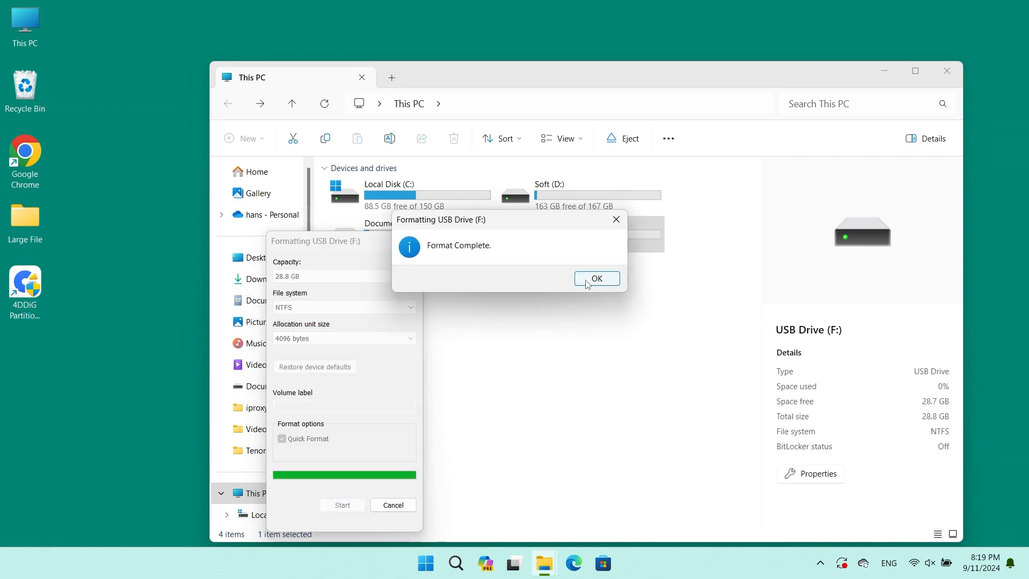
{"action": "left_click", "coordinate": [595, 278]}
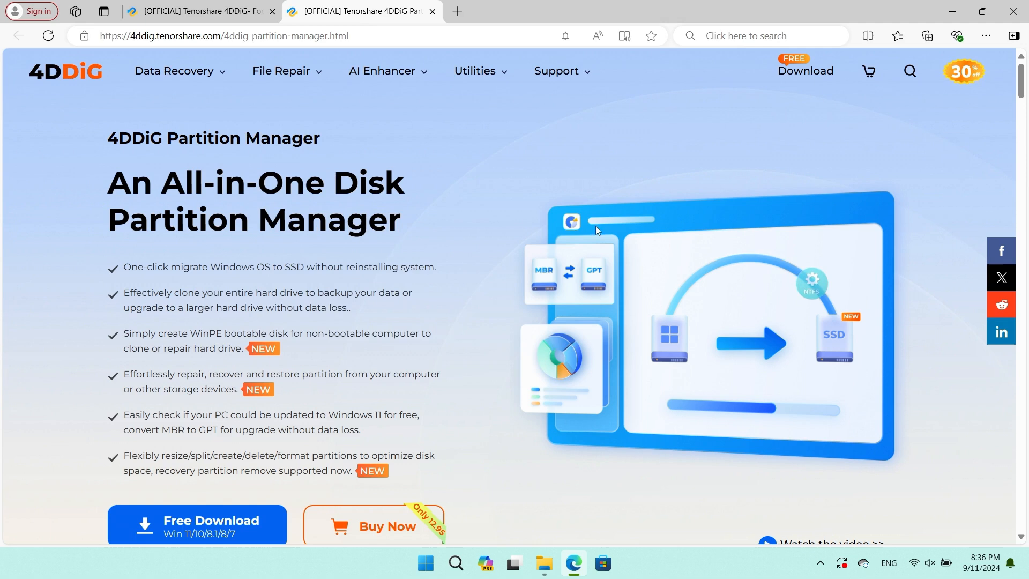
- Scroll through the 4DDiG Partition Manager product page and its download offer
{"action": "scroll", "scroll_direction": "down", "scroll_amount": 3}
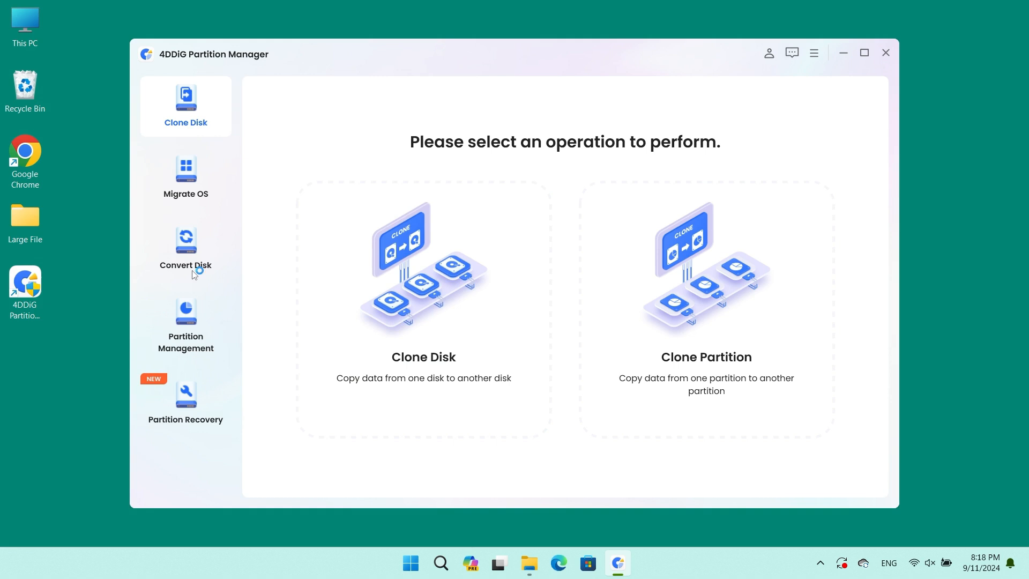
- Go through Convert Disk to Partition Management and select the FAT32 partition F: on Disk 1
{"action": "left_click", "coordinate": [185, 250]}
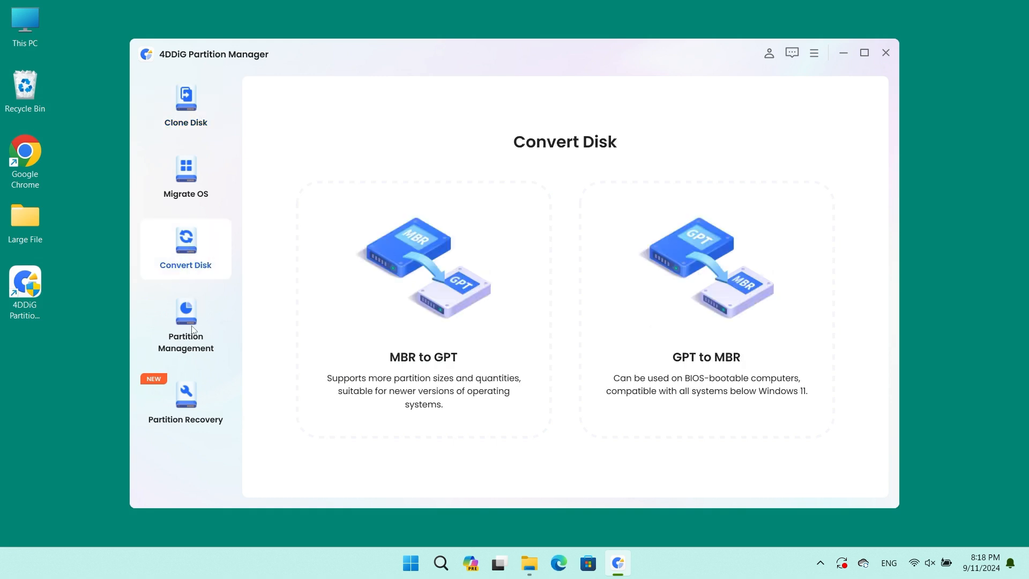
{"action": "left_click", "coordinate": [185, 325]}
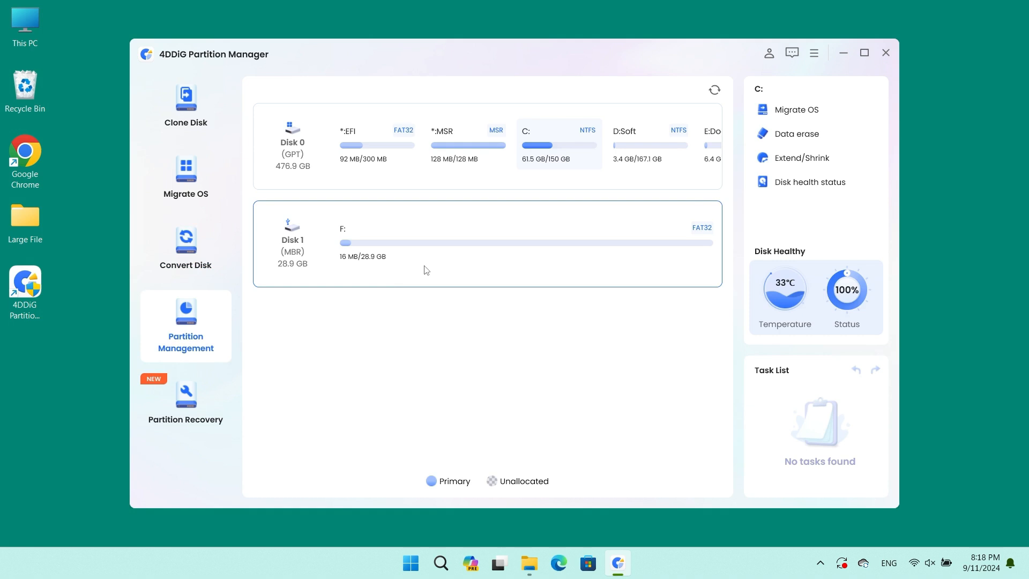
{"action": "left_click", "coordinate": [512, 243]}
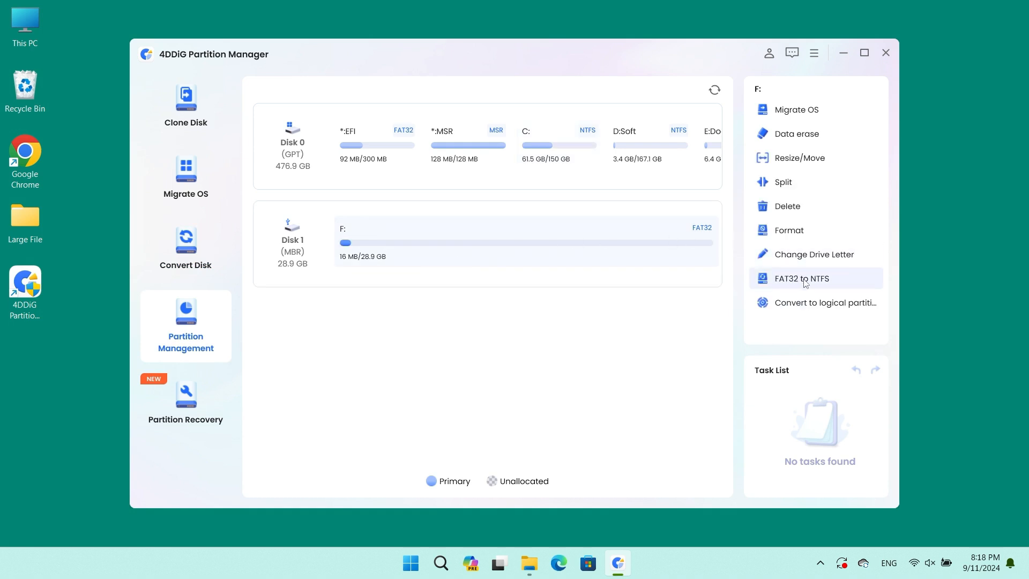
- Convert partition F: from FAT32 to NTFS, confirm with Sure, execute and finish with Done
{"action": "left_click", "coordinate": [800, 278]}
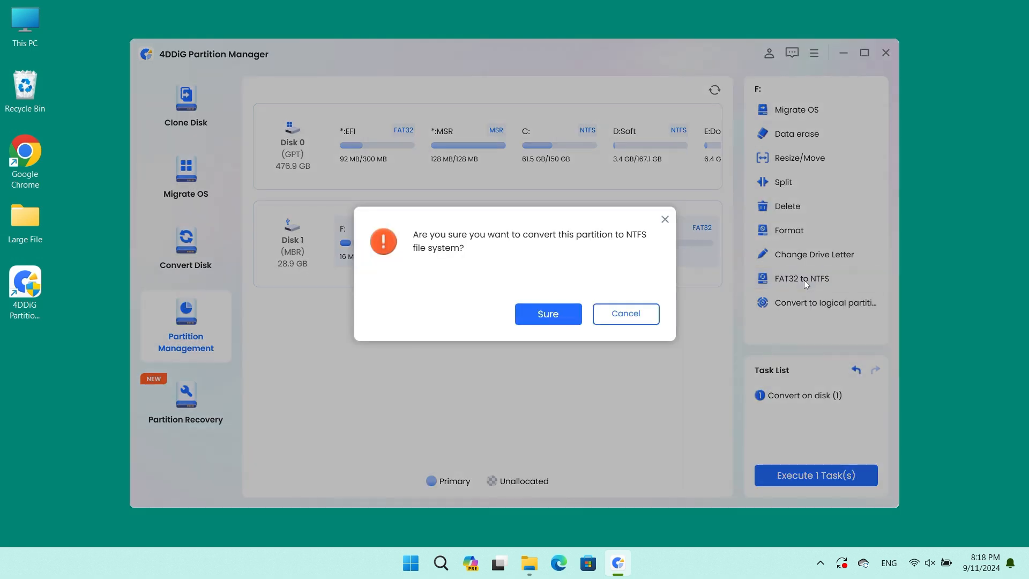
{"action": "mouse_move", "coordinate": [589, 321]}
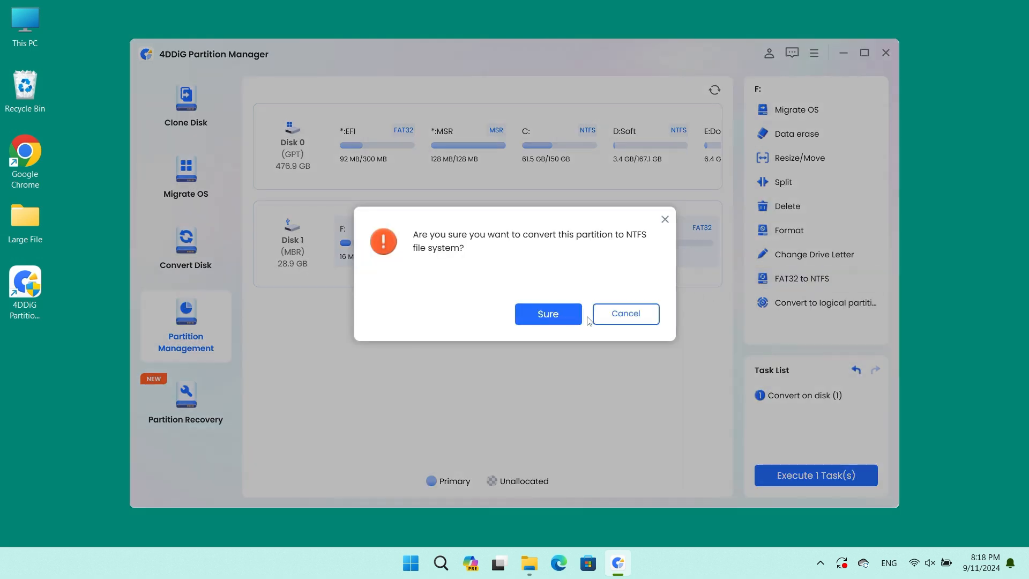
{"action": "left_click", "coordinate": [548, 313]}
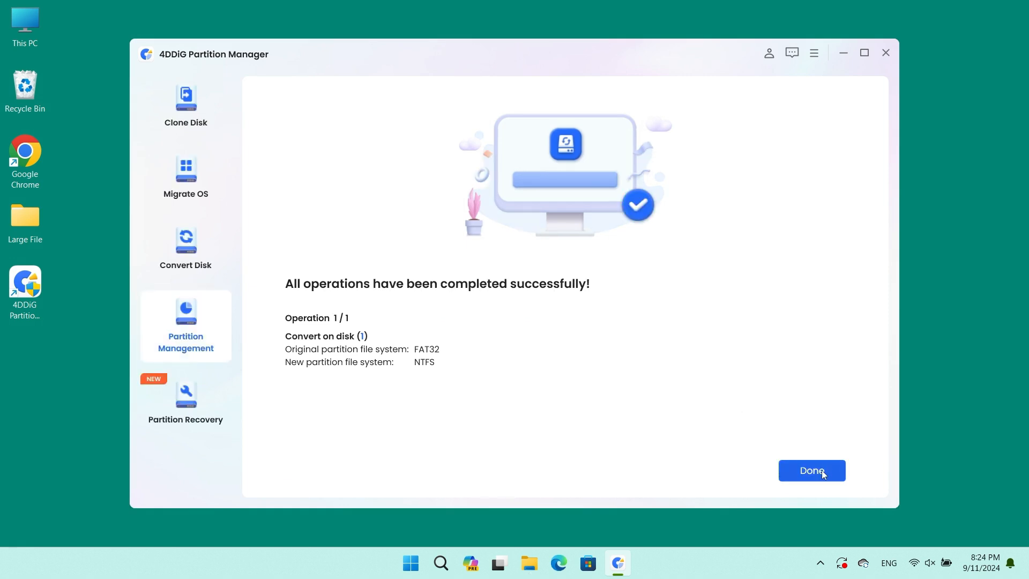
{"action": "left_click", "coordinate": [812, 470]}
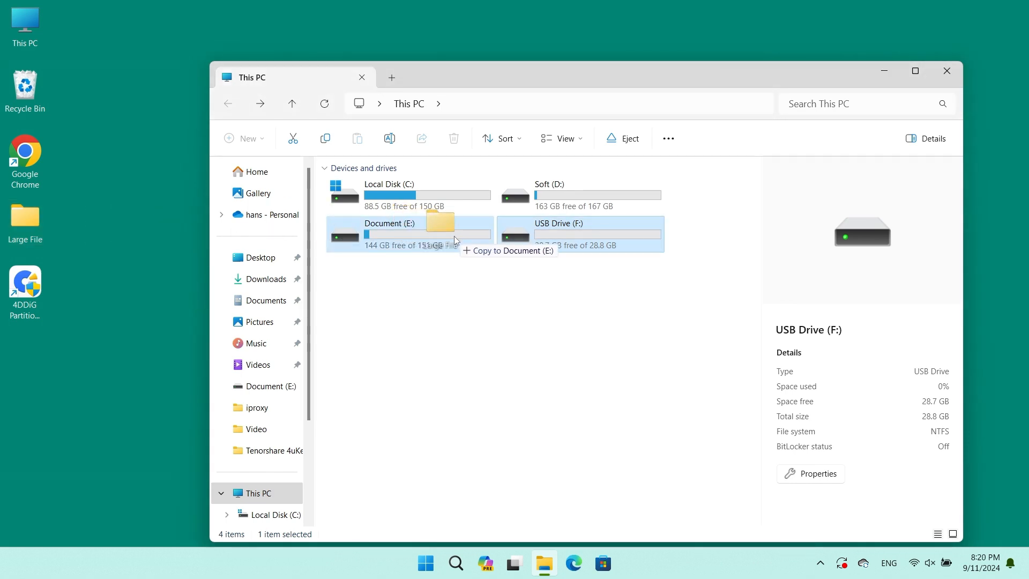